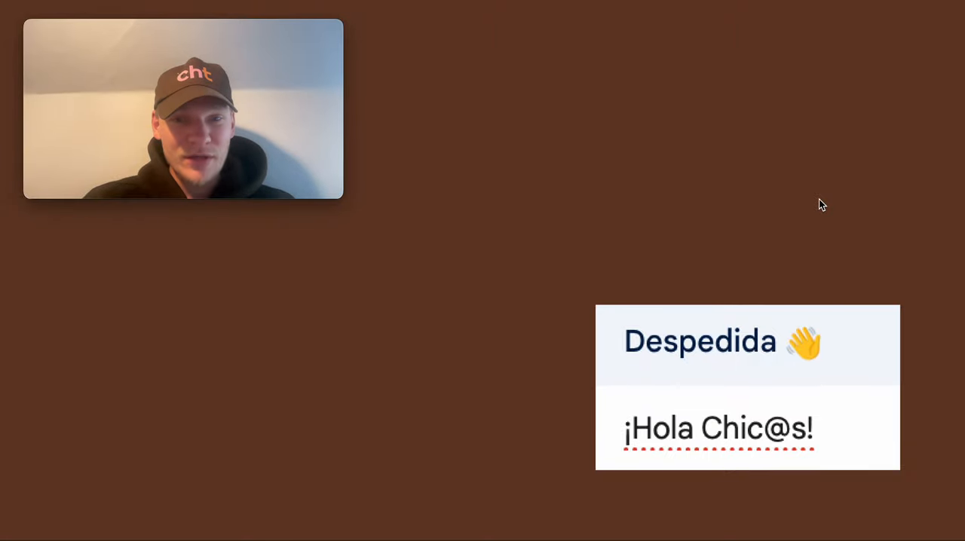
mouse_move(812, 260)
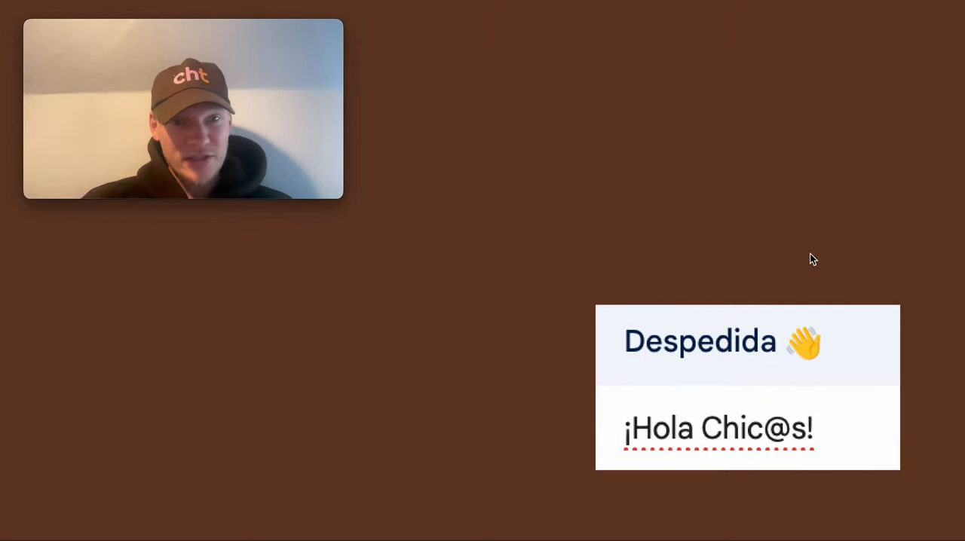
mouse_move(856, 425)
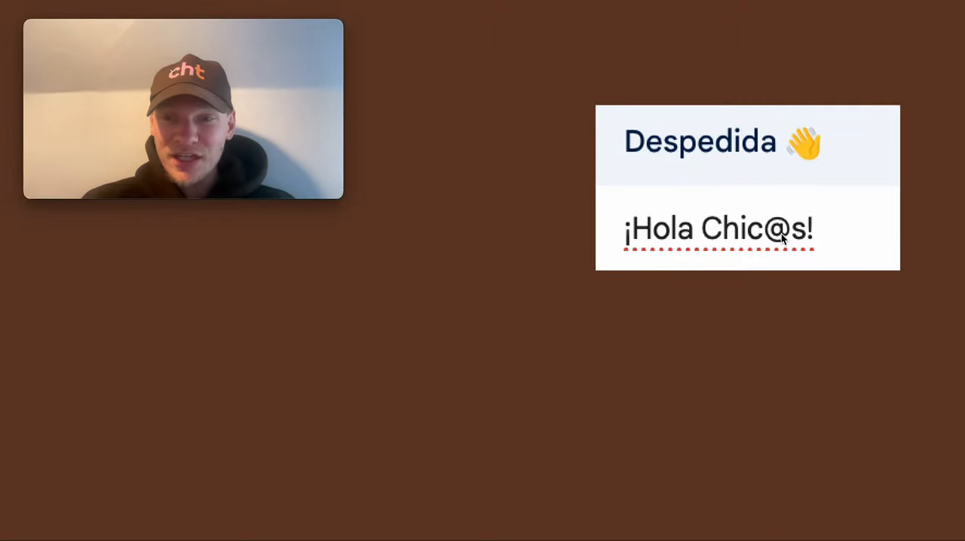
mouse_move(727, 263)
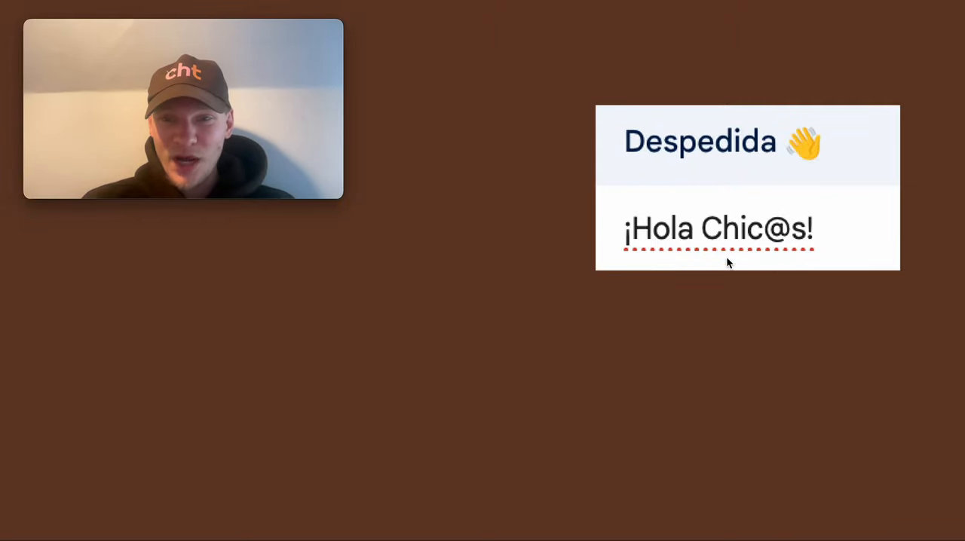
mouse_move(713, 304)
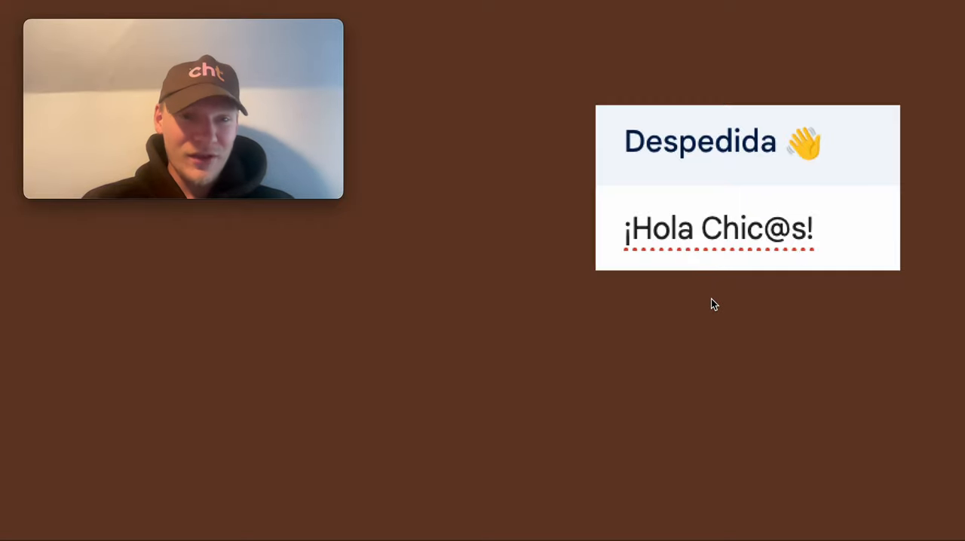
mouse_move(781, 349)
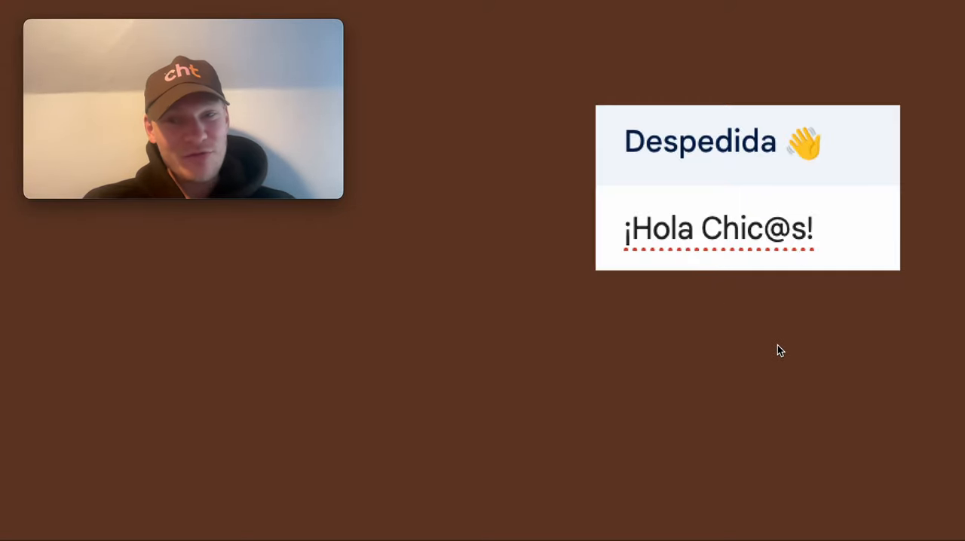